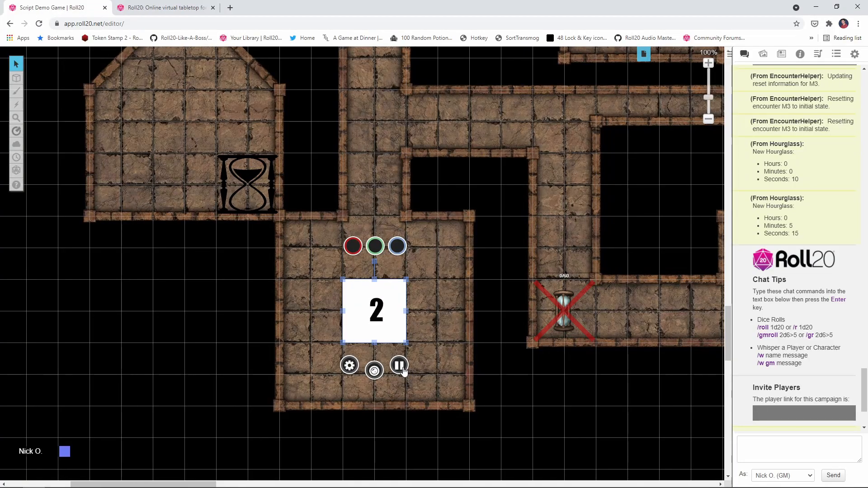
Replay the white numbered token's GIF so its countdown runs again
{"action": "left_click", "coordinate": [398, 366]}
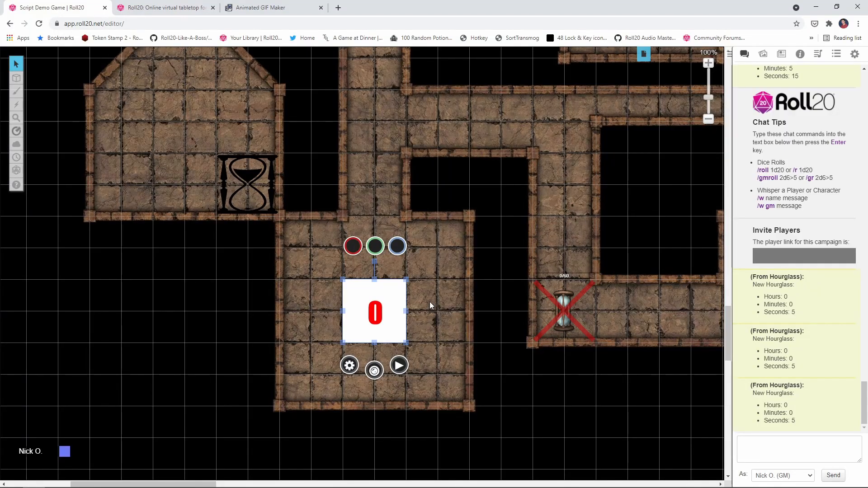
{"action": "mouse_move", "coordinate": [413, 338]}
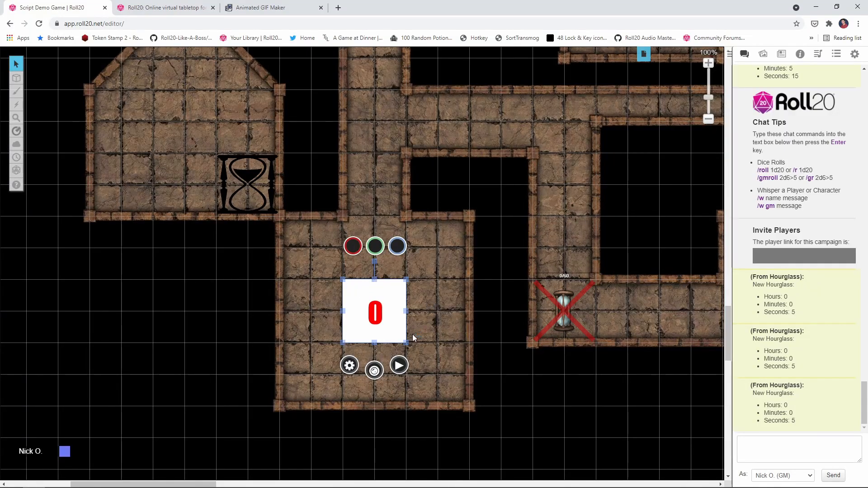
{"action": "left_click", "coordinate": [398, 365]}
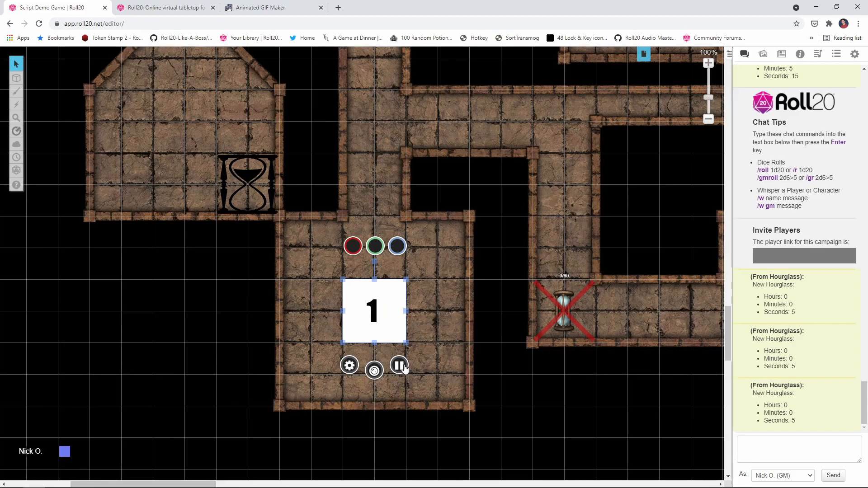
{"action": "left_click", "coordinate": [398, 365]}
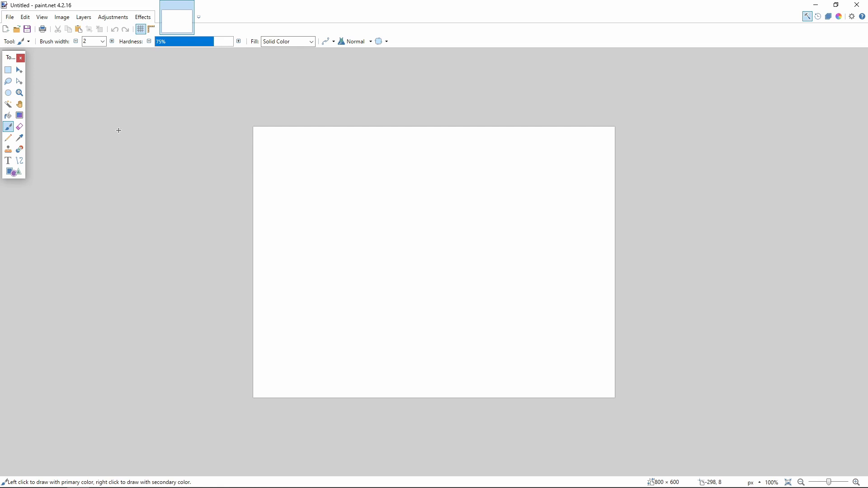
Create a new 140×140 px image and write a large numeral 3 on it
{"action": "left_click", "coordinate": [11, 17]}
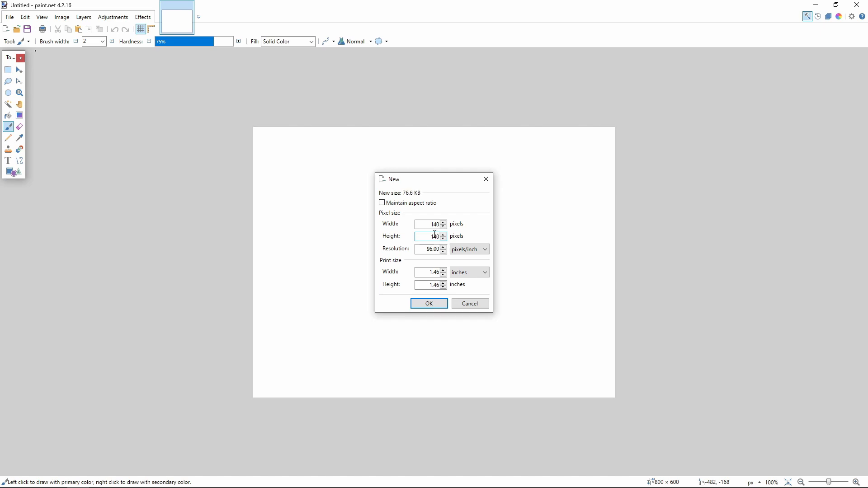
{"action": "left_click", "coordinate": [428, 304]}
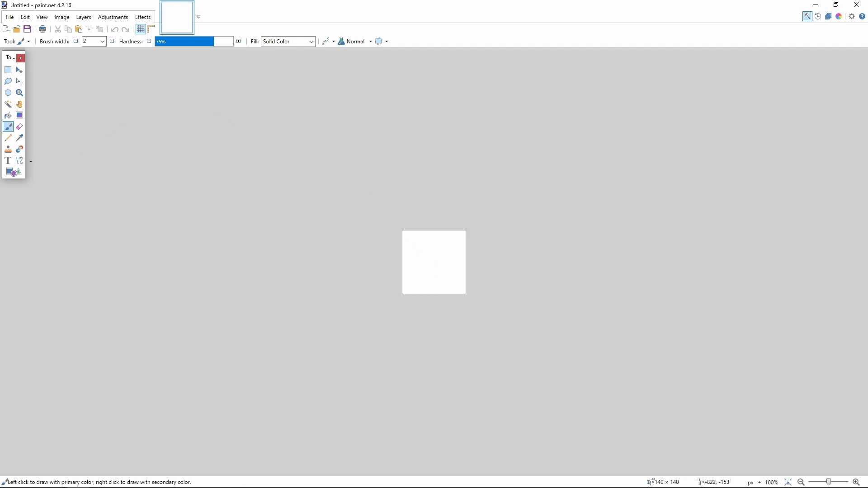
{"action": "left_click", "coordinate": [7, 161]}
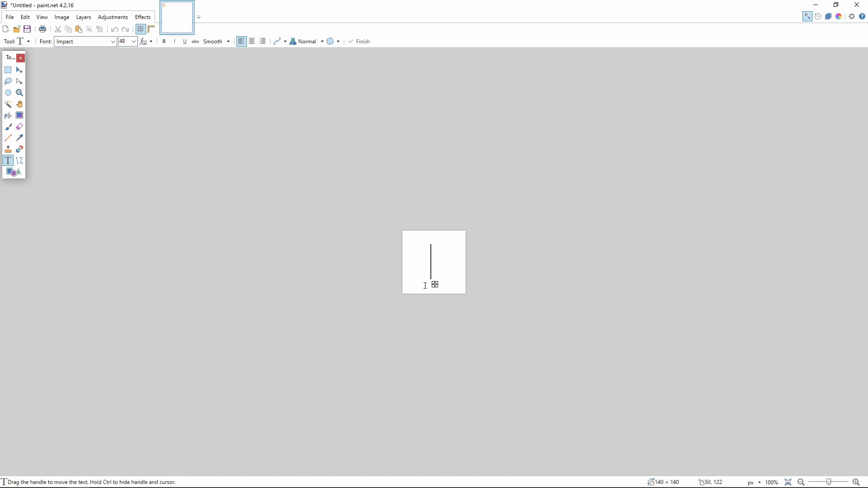
{"action": "type", "text": "3"}
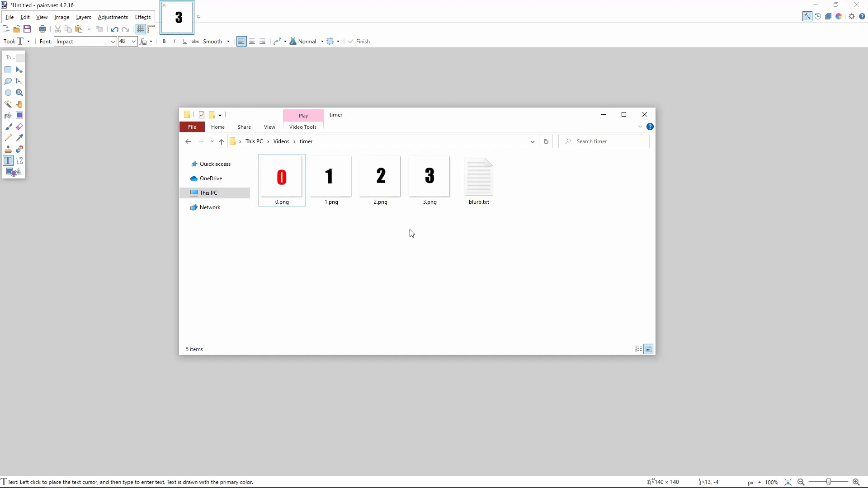
{"action": "left_click", "coordinate": [430, 177]}
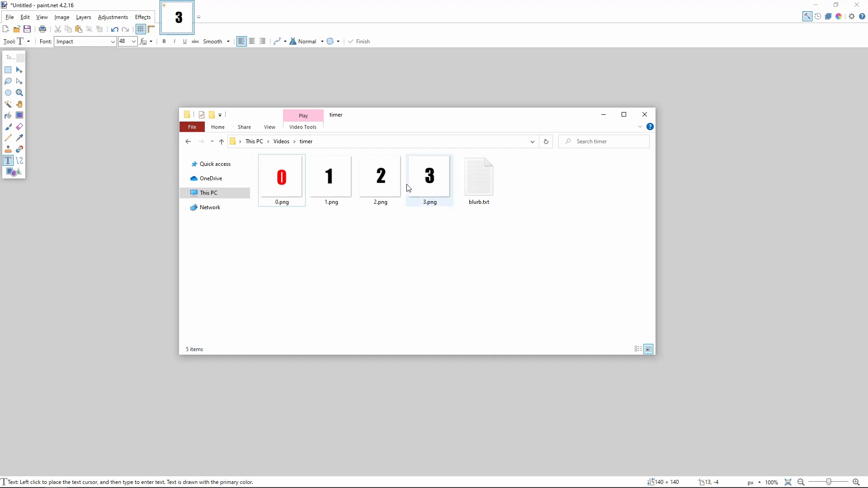
{"action": "left_click", "coordinate": [281, 180]}
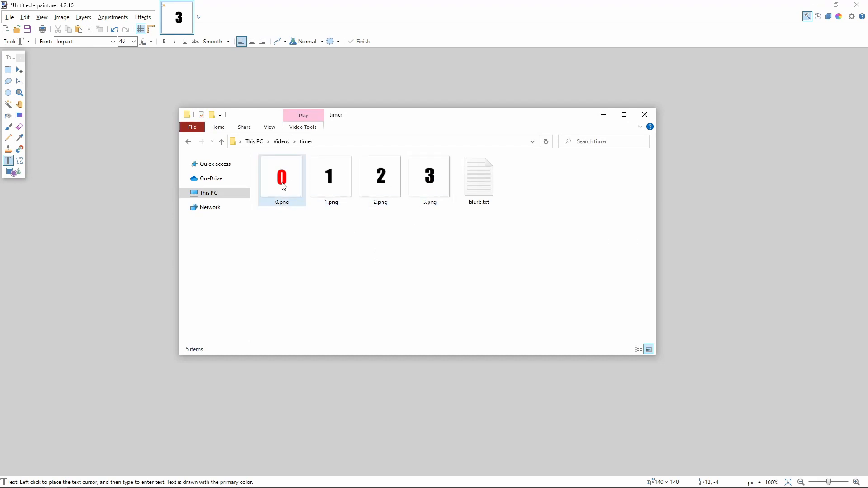
{"action": "left_click", "coordinate": [286, 236]}
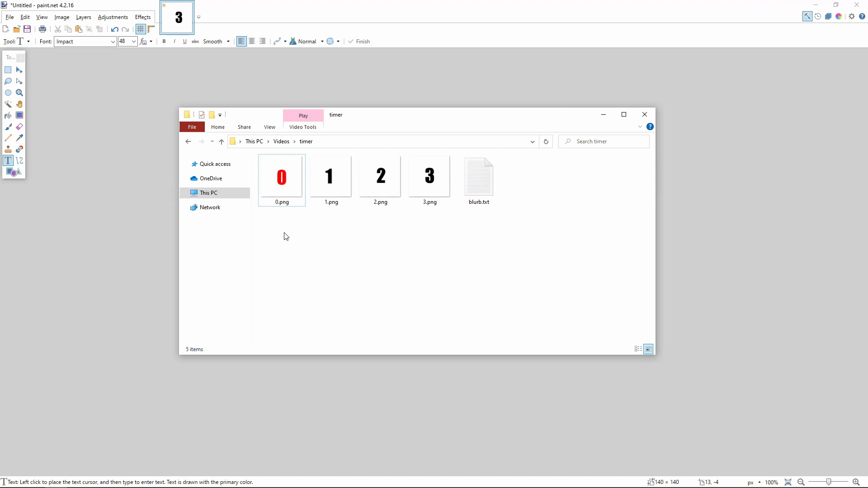
{"action": "mouse_move", "coordinate": [416, 219]}
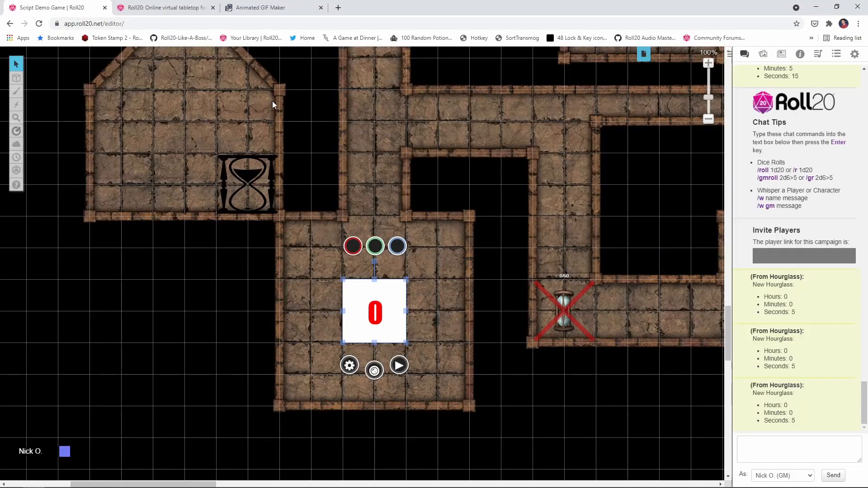
Upload 0.png through 3.png from the timer folder into ezgif's animated GIF maker
{"action": "left_click", "coordinate": [264, 8]}
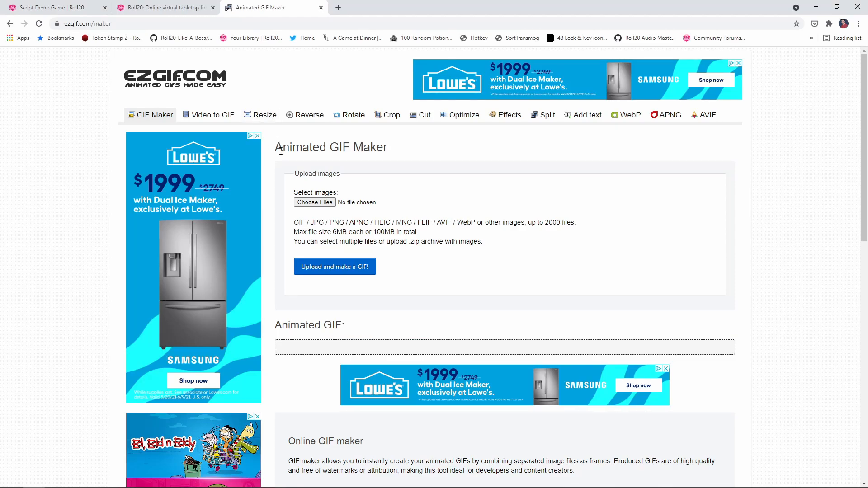
{"action": "left_click", "coordinate": [314, 202]}
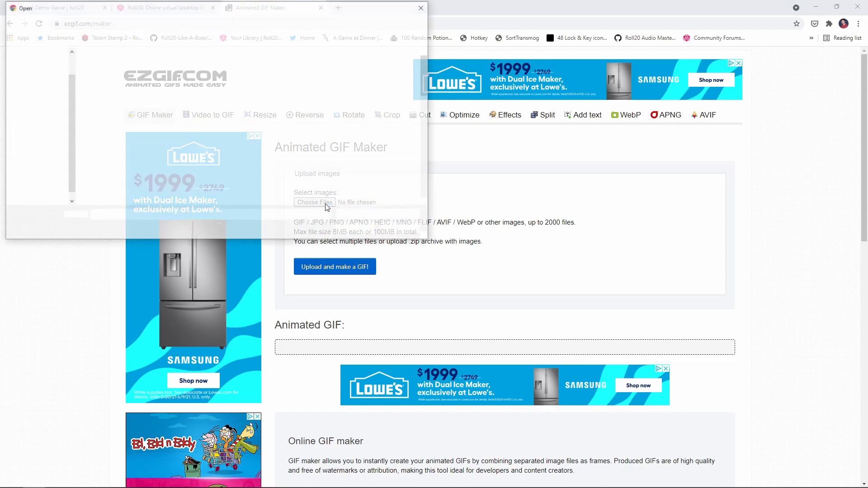
{"action": "left_click", "coordinate": [314, 202]}
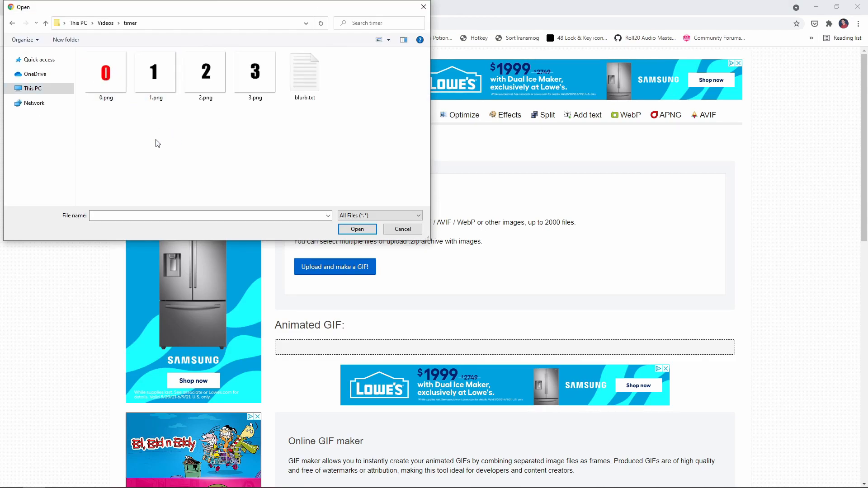
{"action": "left_click", "coordinate": [105, 72]}
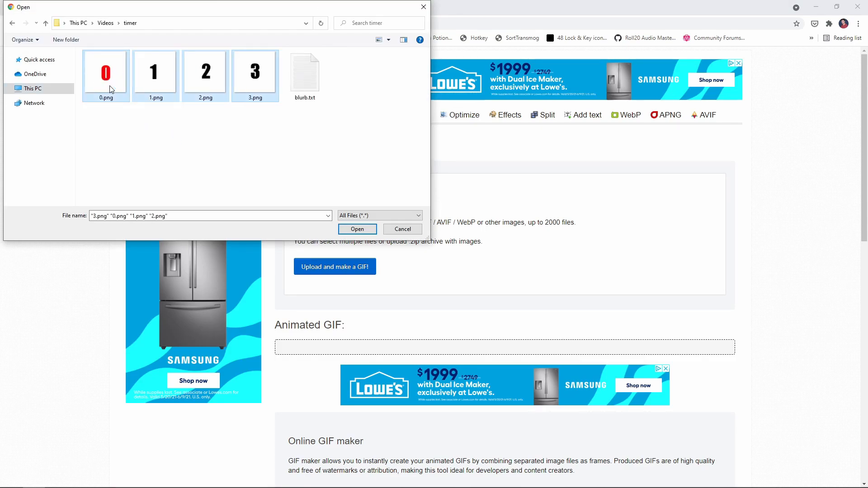
{"action": "left_click", "coordinate": [357, 230]}
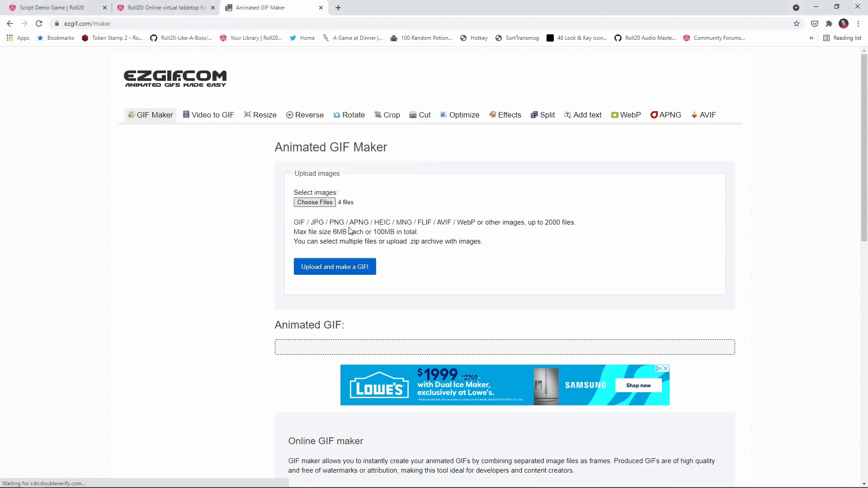
{"action": "left_click", "coordinate": [334, 267]}
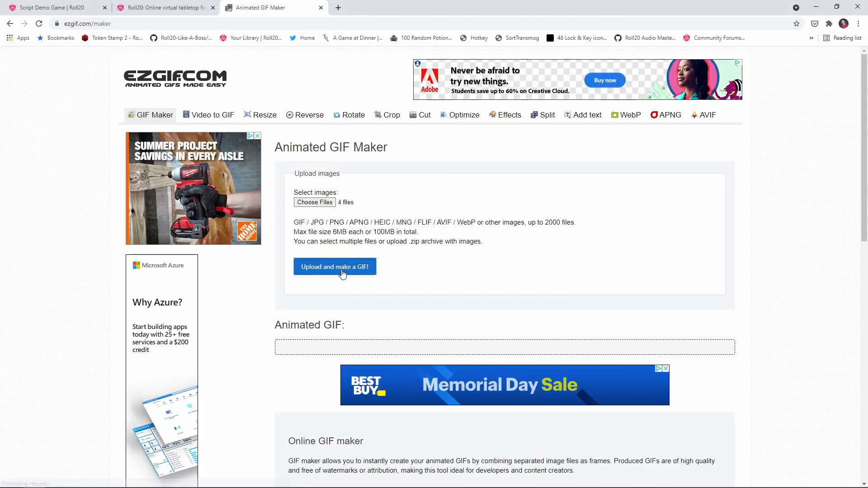
{"action": "left_click", "coordinate": [334, 266]}
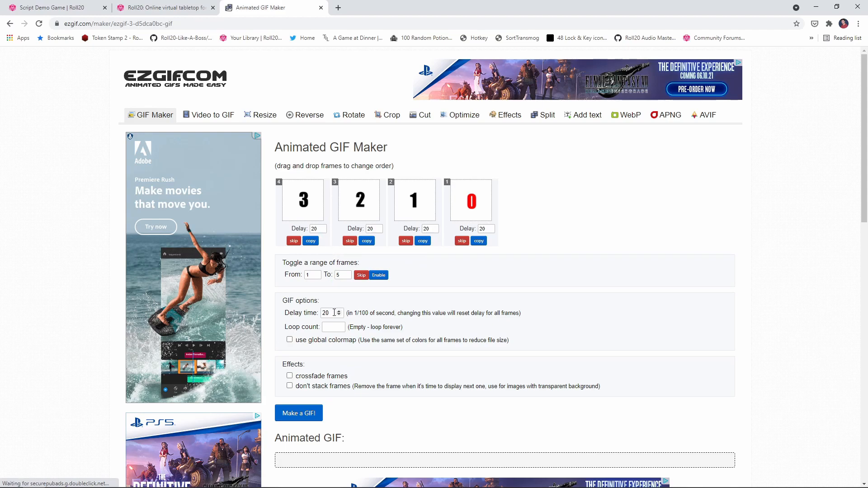
{"action": "mouse_move", "coordinate": [351, 321]}
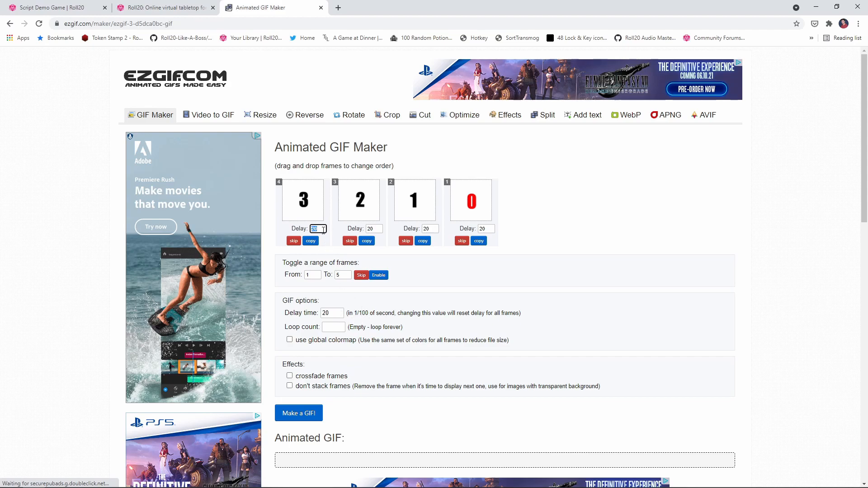
Set the frame delays to 100 and loop count to 1, then generate the GIF
{"action": "type", "text": "100"}
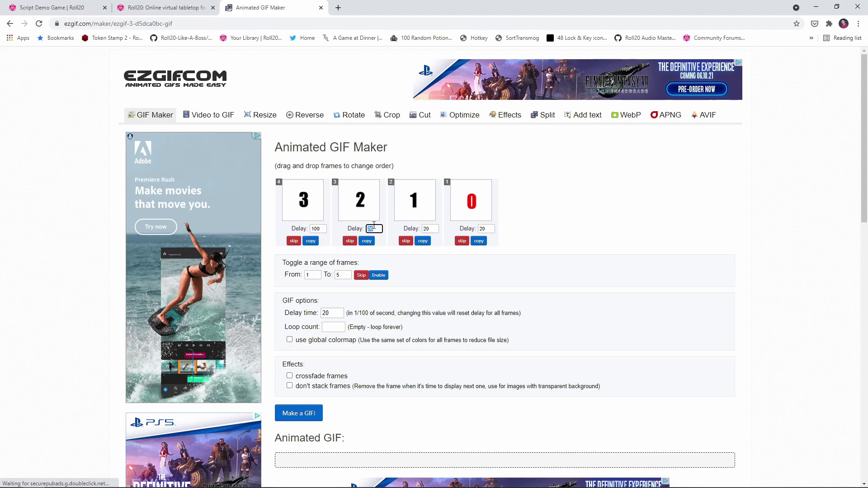
{"action": "type", "text": "100"}
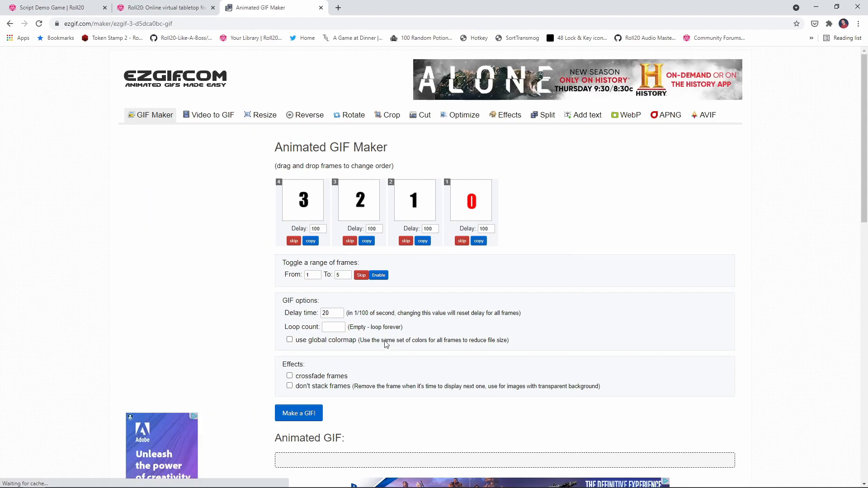
{"action": "type", "text": "1"}
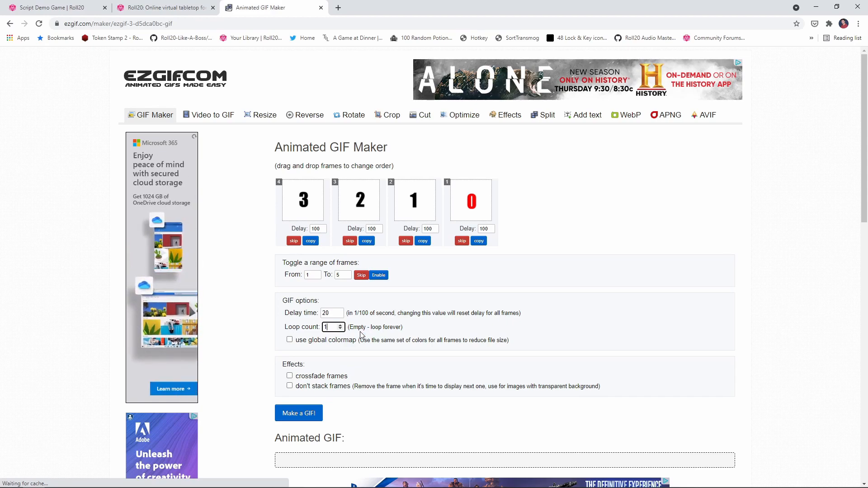
{"action": "mouse_move", "coordinate": [346, 367]}
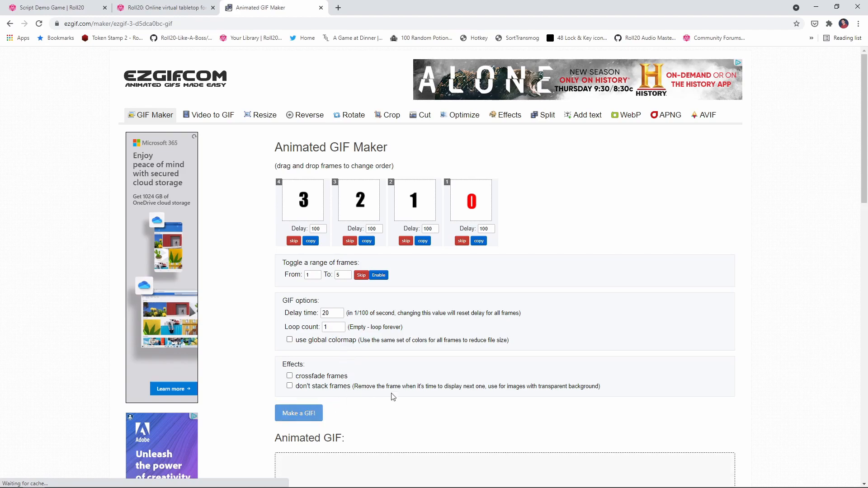
{"action": "left_click", "coordinate": [298, 412]}
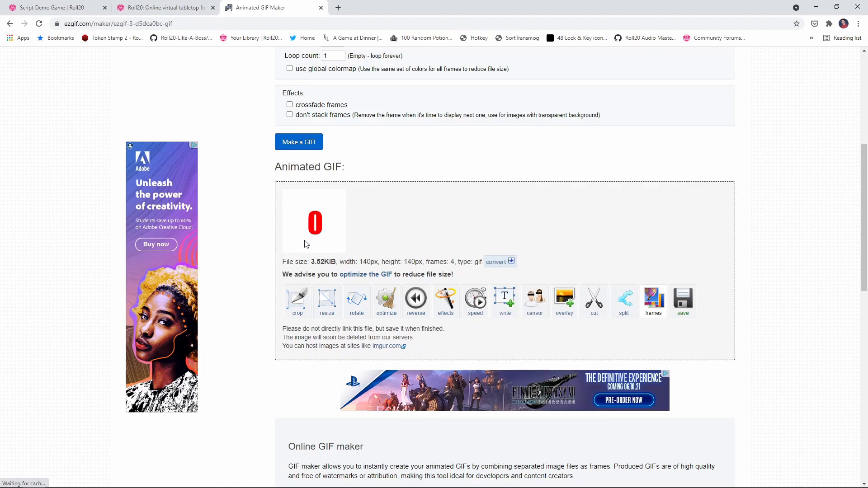
{"action": "mouse_move", "coordinate": [304, 239]}
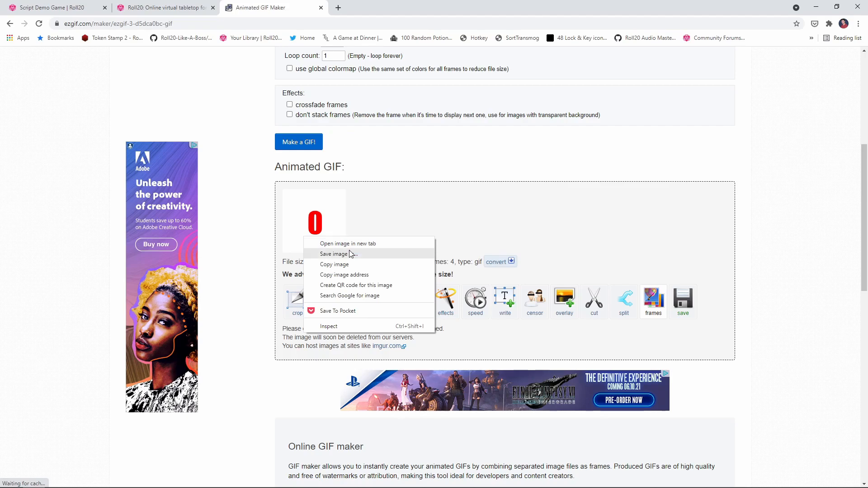
Save the generated countdown GIF to the desktop as 321countdown.gif
{"action": "left_click", "coordinate": [335, 253]}
{"action": "type", "text": "321countdown"}
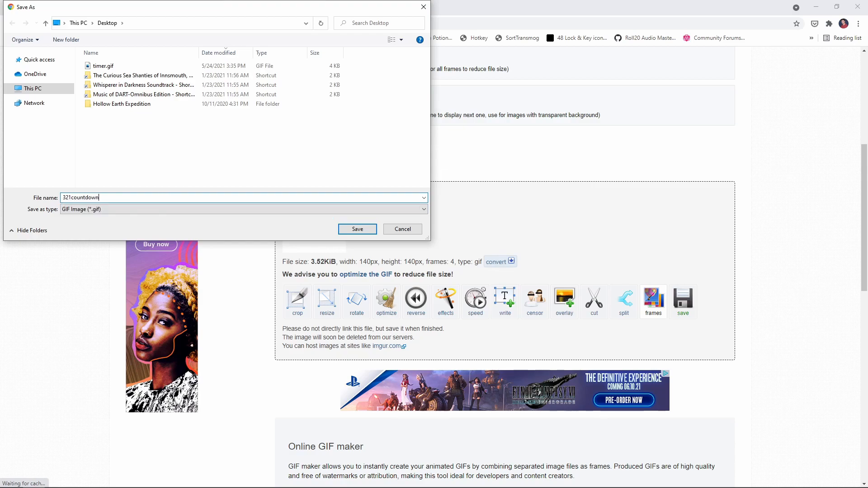
{"action": "left_click", "coordinate": [357, 229]}
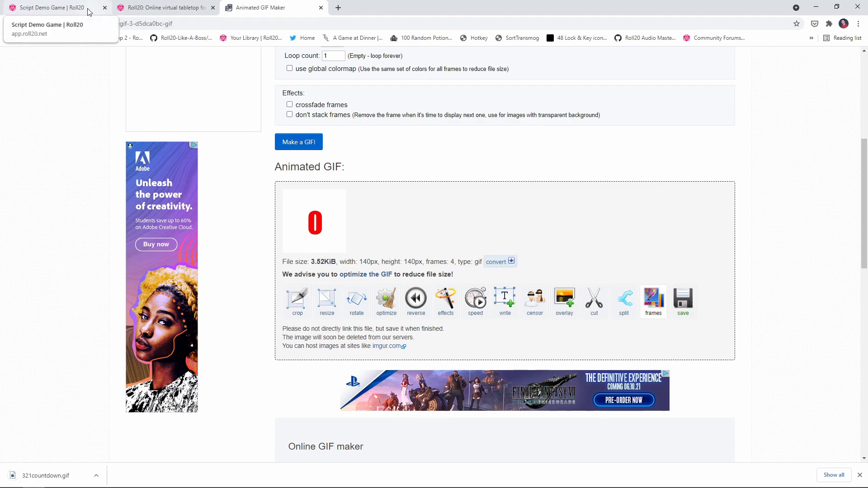
Back in Roll20, replay the new countdown token and turn off its animation looping
{"action": "left_click", "coordinate": [54, 9]}
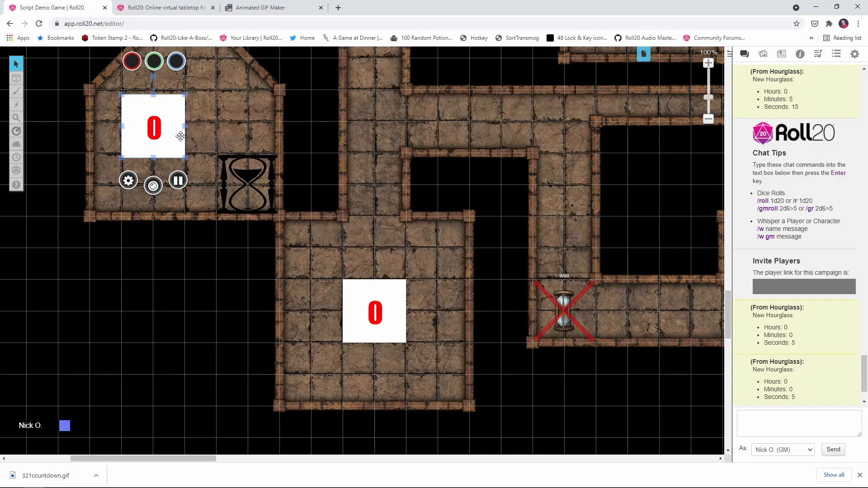
{"action": "left_click", "coordinate": [178, 180]}
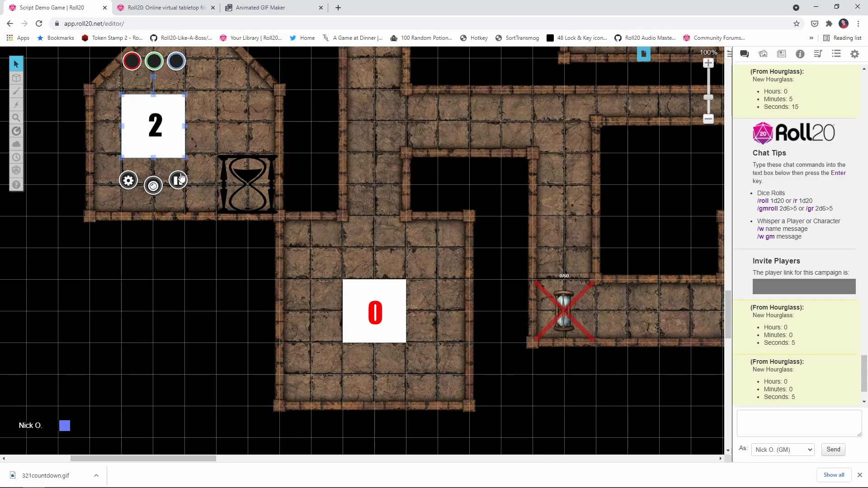
{"action": "right_click", "coordinate": [151, 127]}
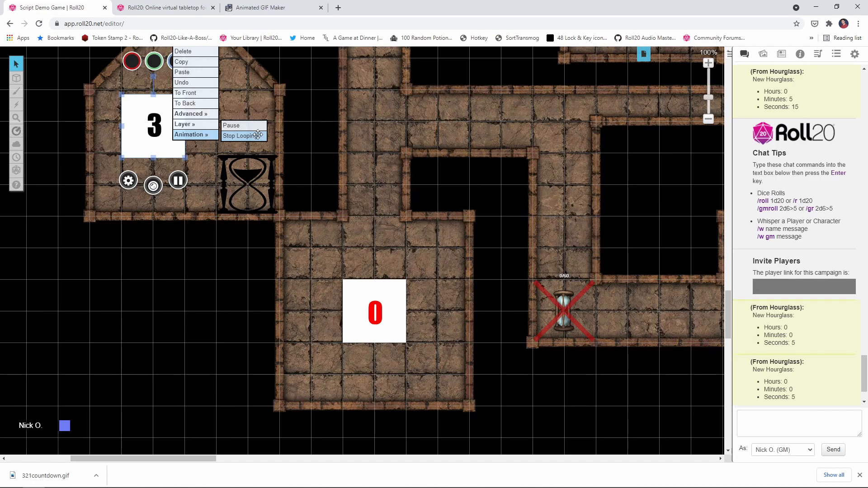
{"action": "left_click", "coordinate": [241, 135]}
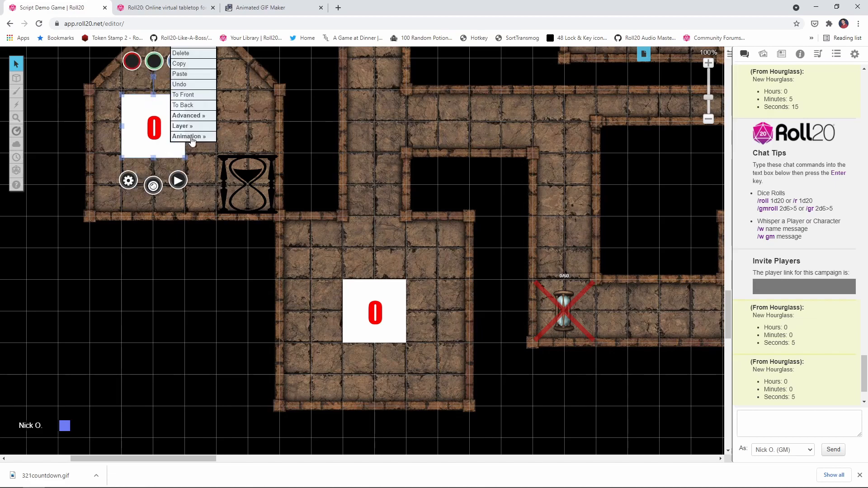
{"action": "mouse_move", "coordinate": [179, 253]}
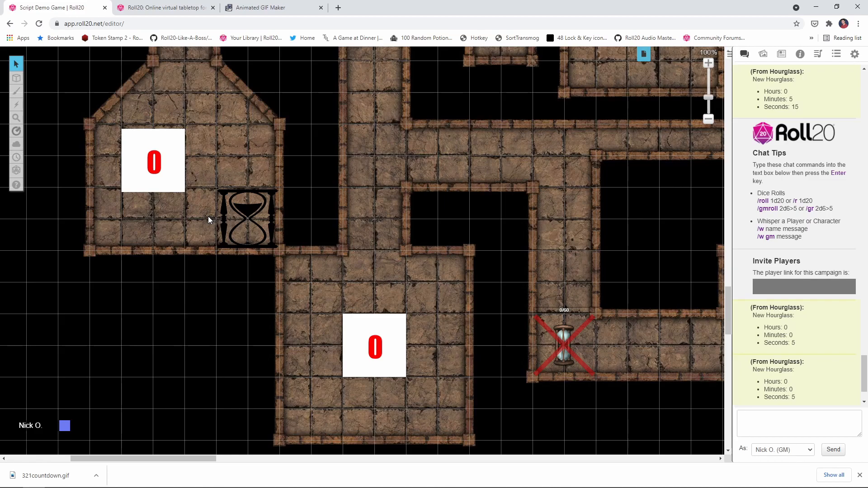
{"action": "mouse_move", "coordinate": [170, 177]}
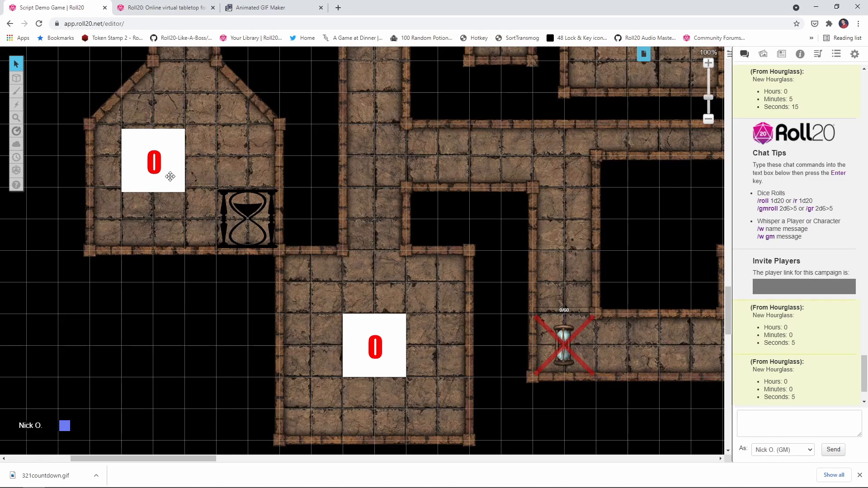
Select the countdown token and replay its animation to confirm it stops on 0
{"action": "left_click", "coordinate": [153, 160]}
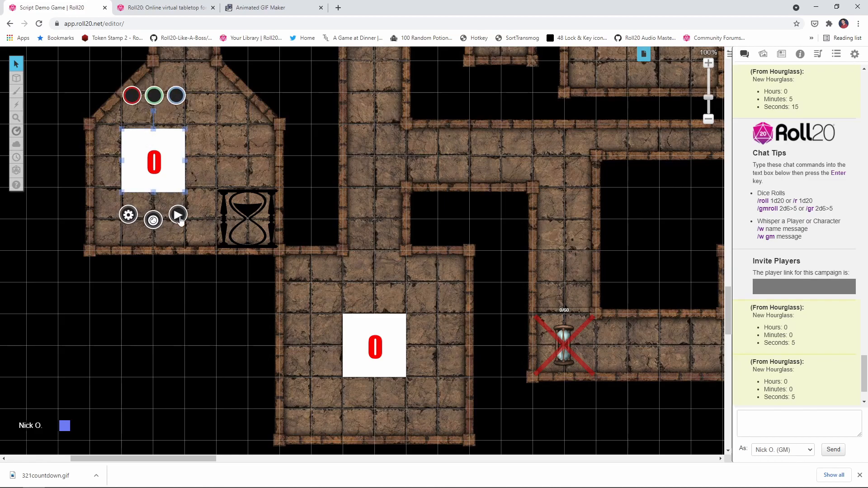
{"action": "left_click", "coordinate": [178, 214]}
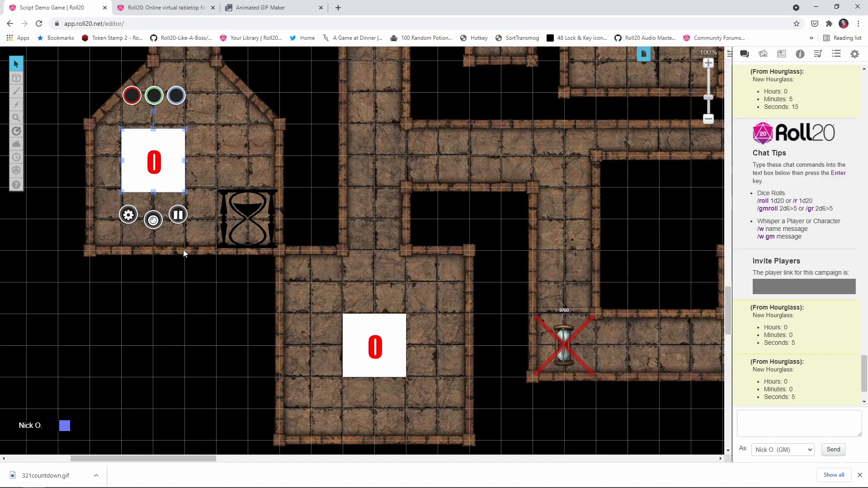
{"action": "left_click", "coordinate": [177, 213]}
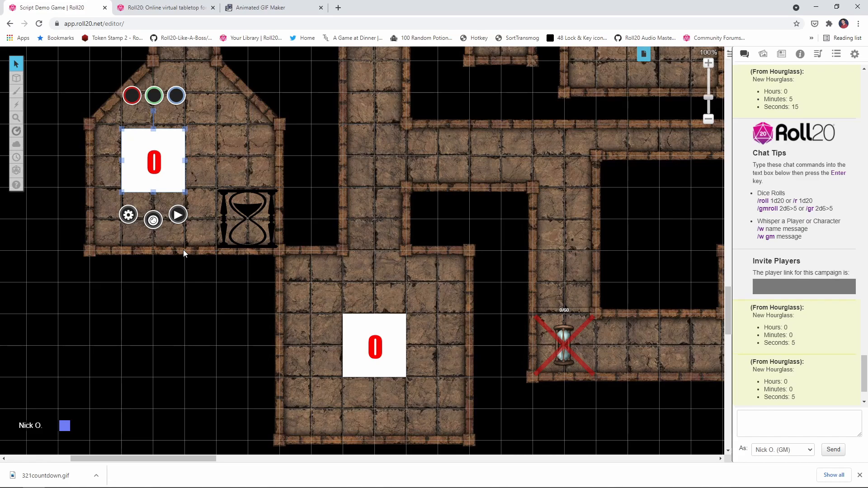
Browse the Marketplace for animated timers, then set the black hourglass token animating
{"action": "left_click", "coordinate": [164, 7]}
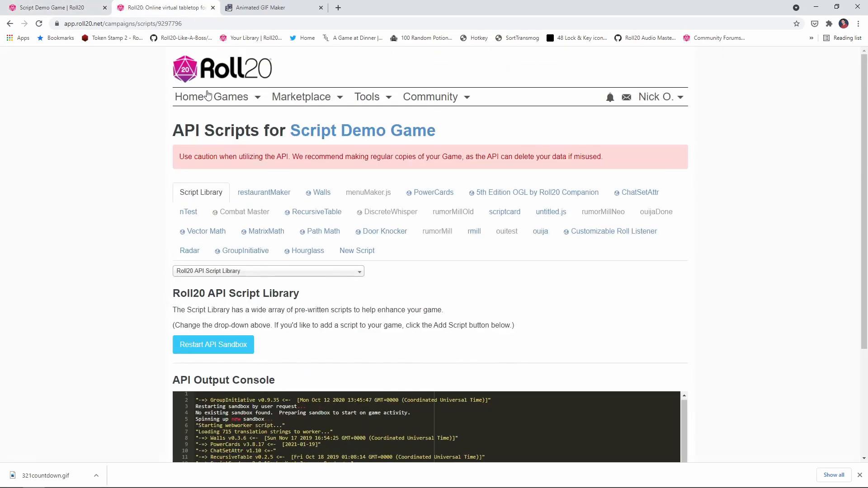
{"action": "left_click", "coordinate": [301, 97]}
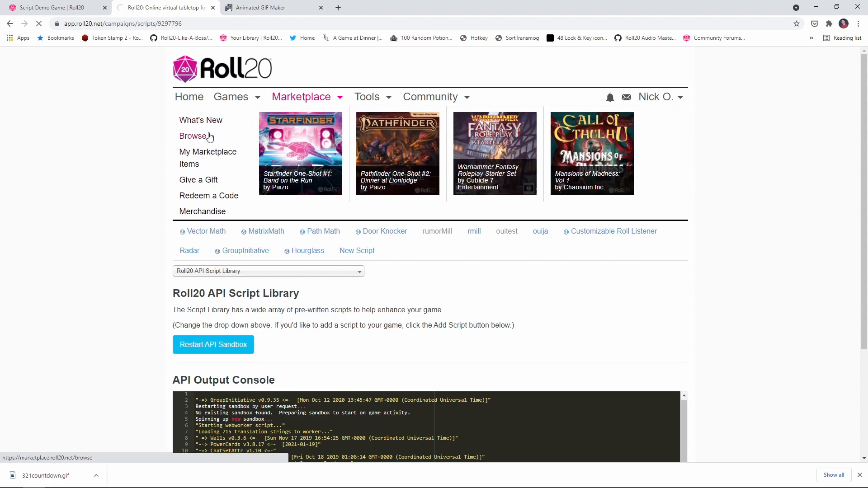
{"action": "left_click", "coordinate": [193, 136]}
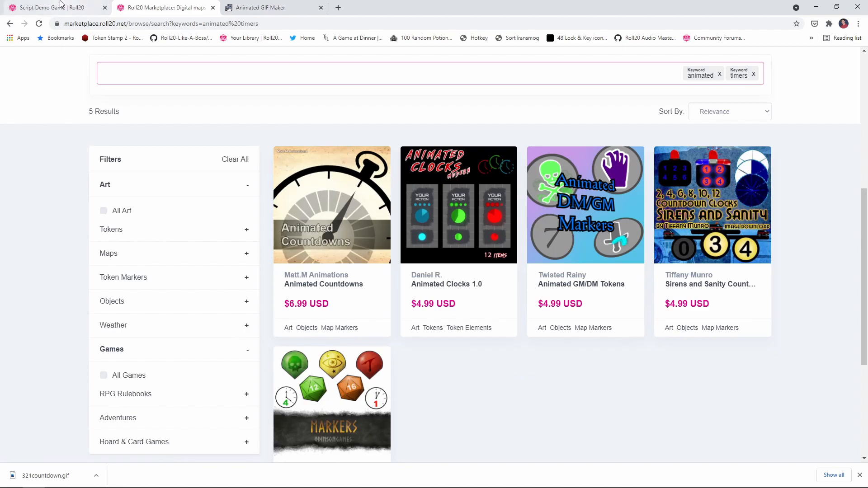
{"action": "left_click", "coordinate": [54, 11]}
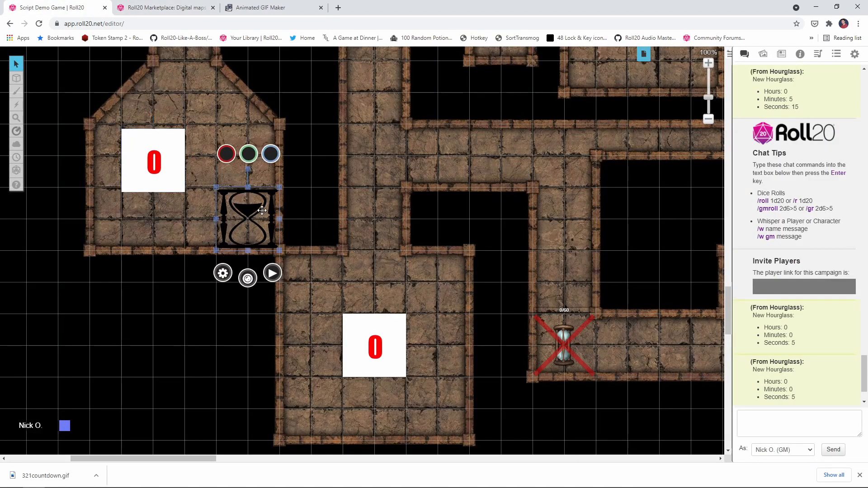
{"action": "left_click", "coordinate": [168, 8]}
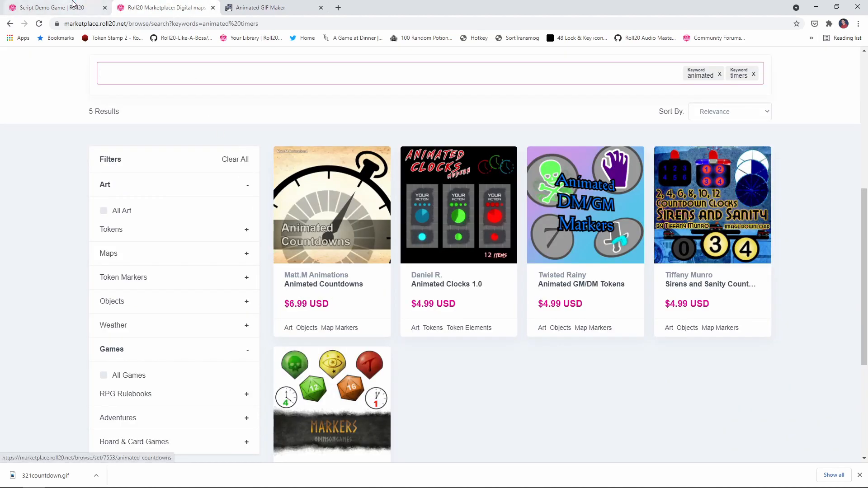
{"action": "left_click", "coordinate": [50, 7]}
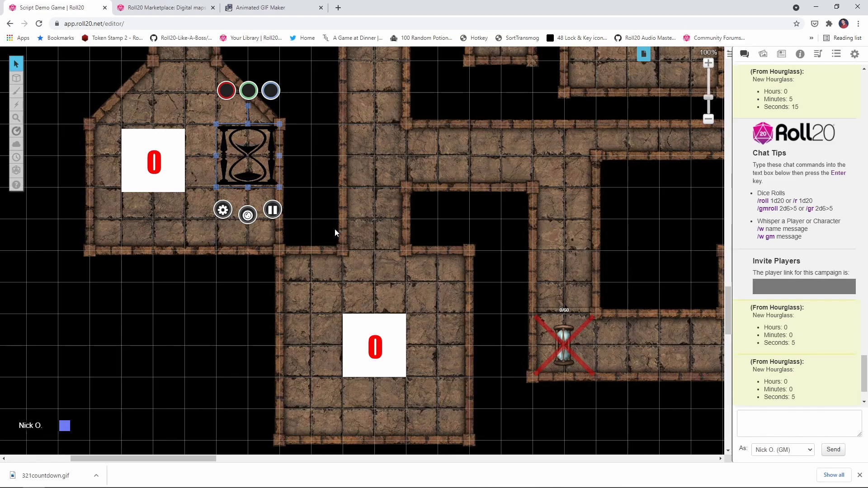
Open the Hourglass API script page showing its !hg start, pause and stop notes
{"action": "left_click", "coordinate": [168, 8]}
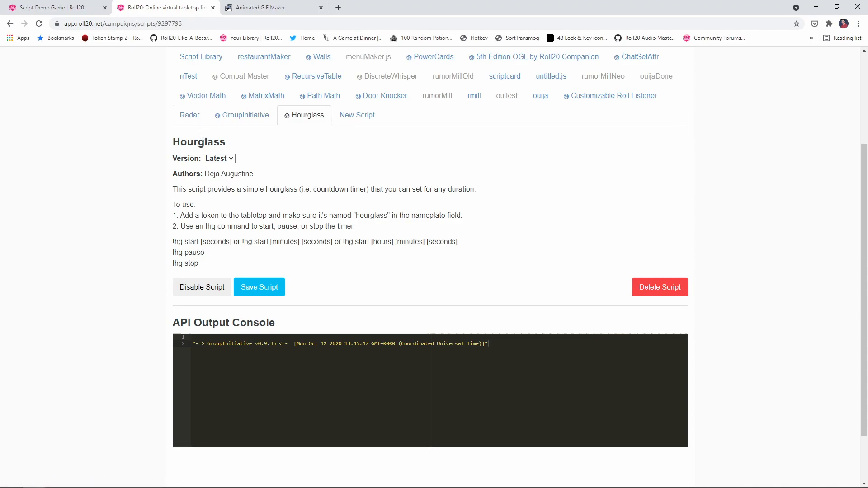
{"action": "mouse_move", "coordinate": [174, 64]}
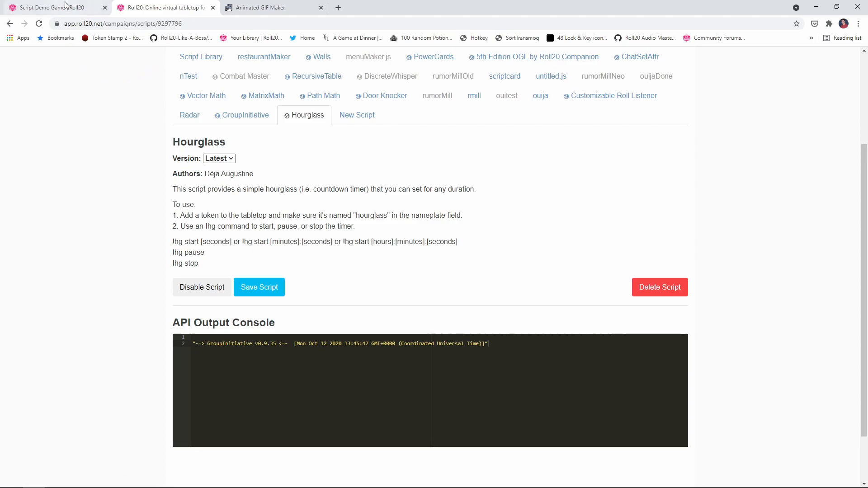
Drag dragonhourglass.jpg from the Art Library onto the map's lower room
{"action": "left_click", "coordinate": [52, 7]}
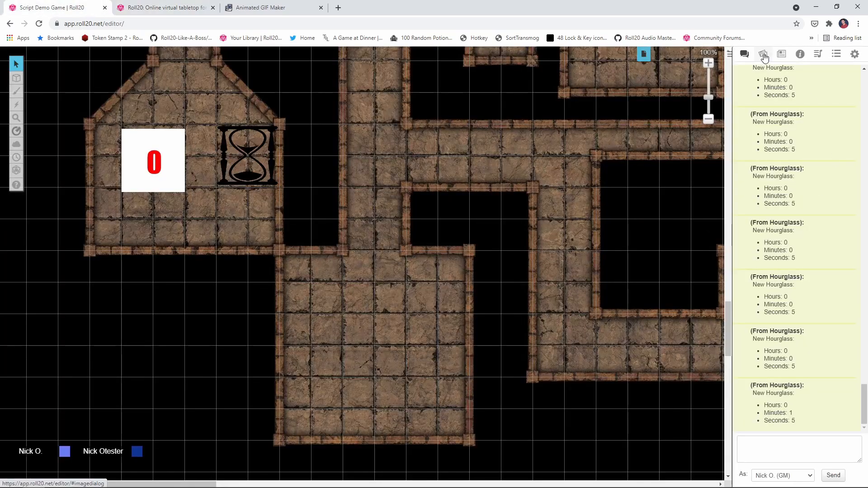
{"action": "left_click", "coordinate": [763, 54]}
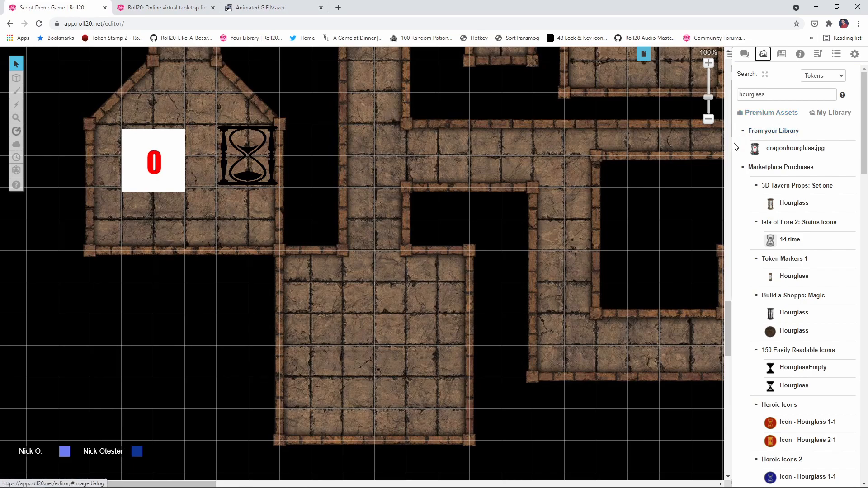
{"action": "mouse_move", "coordinate": [799, 149]}
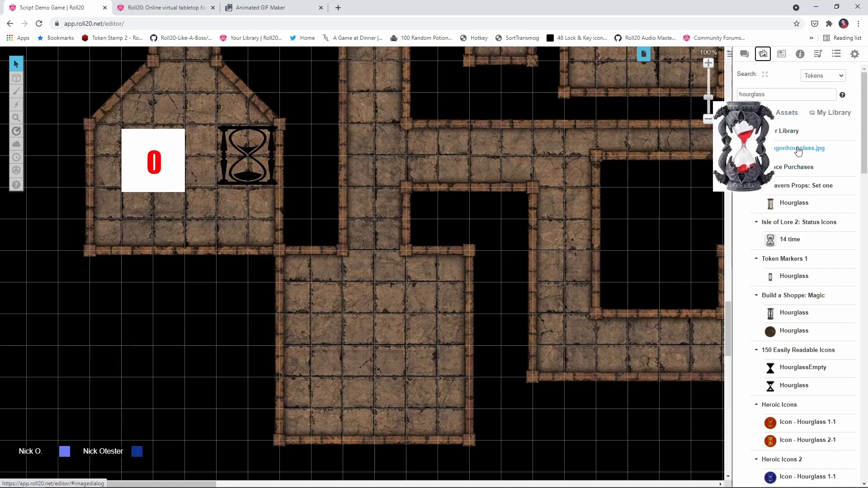
{"action": "left_click_drag", "start_coordinate": [797, 148], "coordinate": [516, 271]}
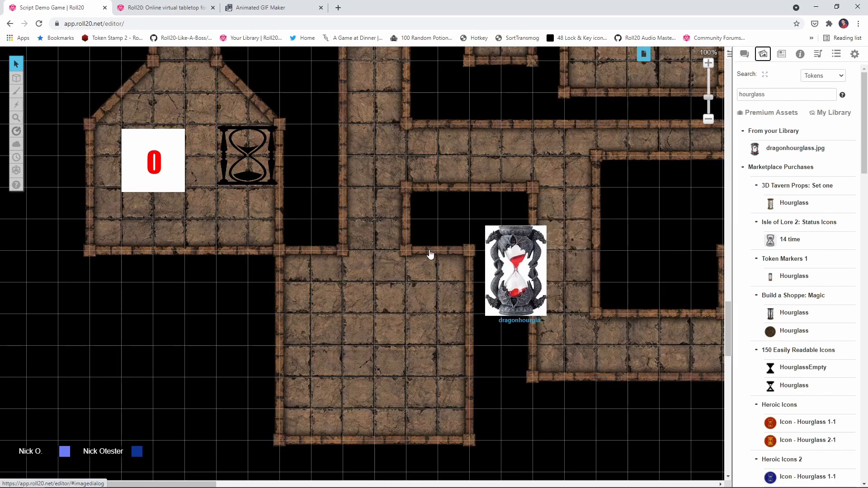
{"action": "left_click_drag", "start_coordinate": [515, 272], "coordinate": [358, 267]}
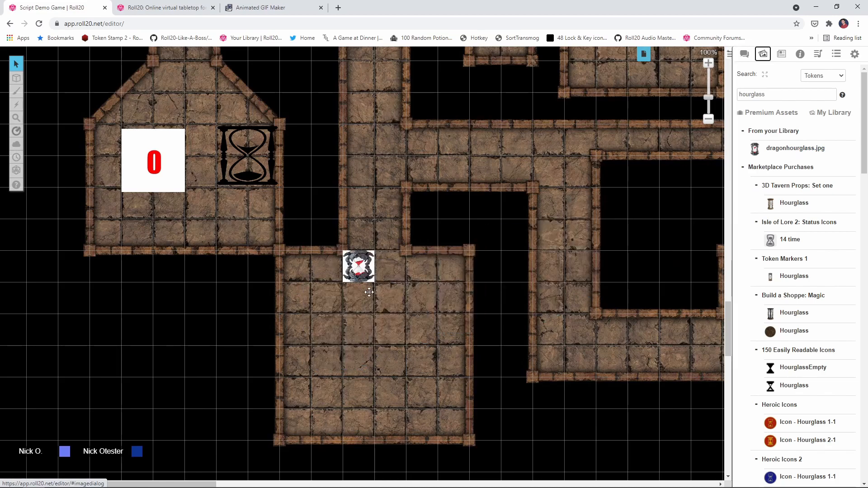
Name the dragon hourglass token 'hourglass' in its Token Settings and save
{"action": "left_click", "coordinate": [359, 267]}
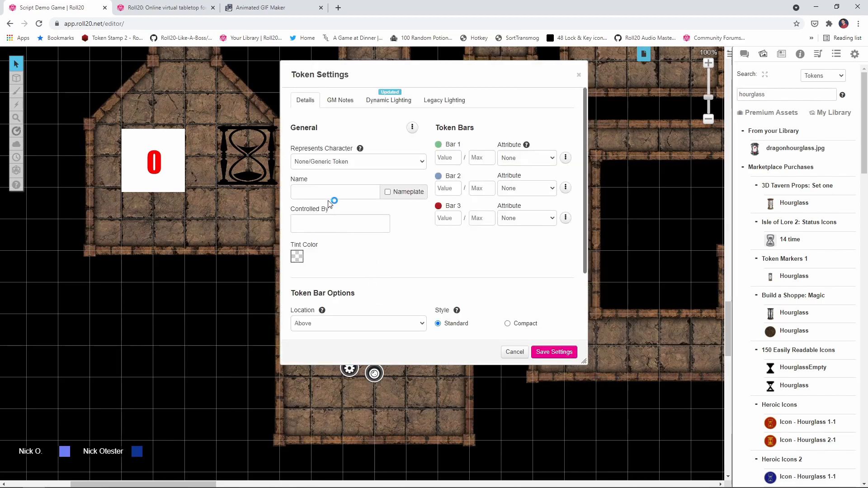
{"action": "type", "text": "hour"}
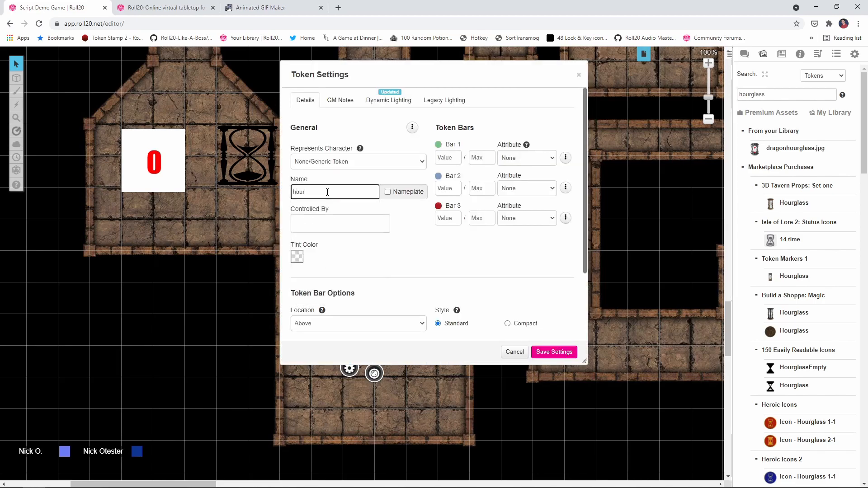
{"action": "type", "text": "glass"}
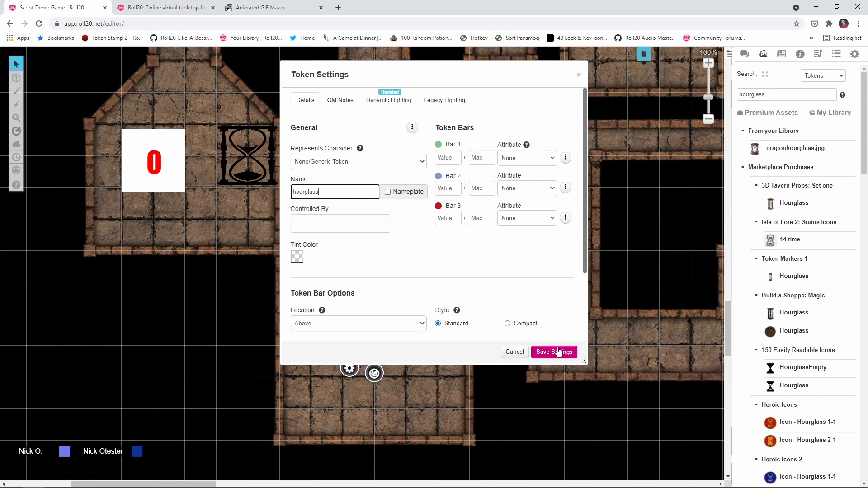
{"action": "left_click", "coordinate": [554, 352]}
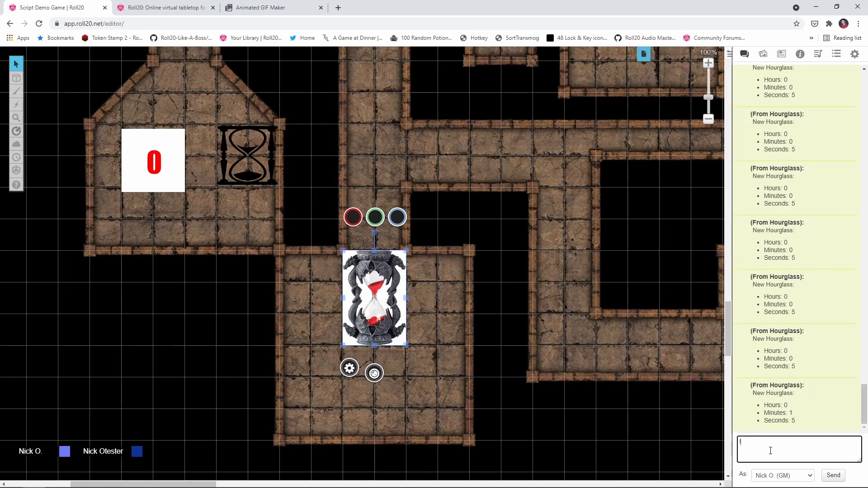
Send Hourglass timer commands in chat: !hg start, !hg start 5, and !hg start 1 5
{"action": "type", "text": "!hg"}
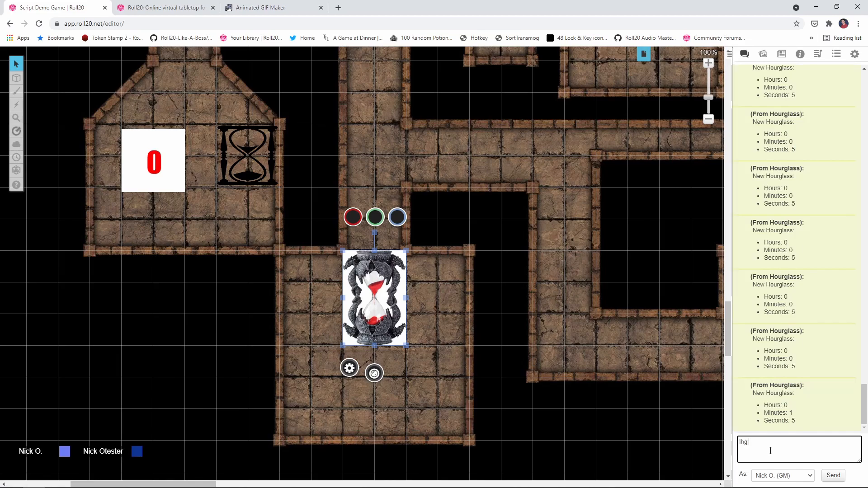
{"action": "type", "text": "start"}
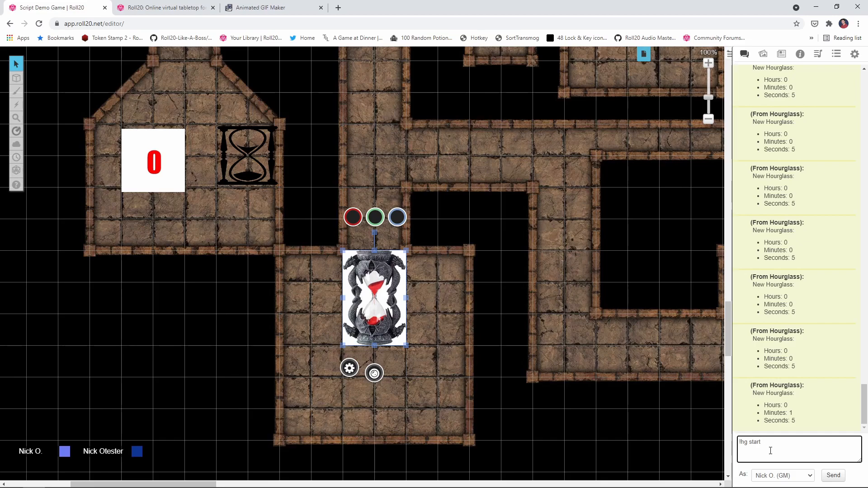
{"action": "left_click", "coordinate": [832, 475]}
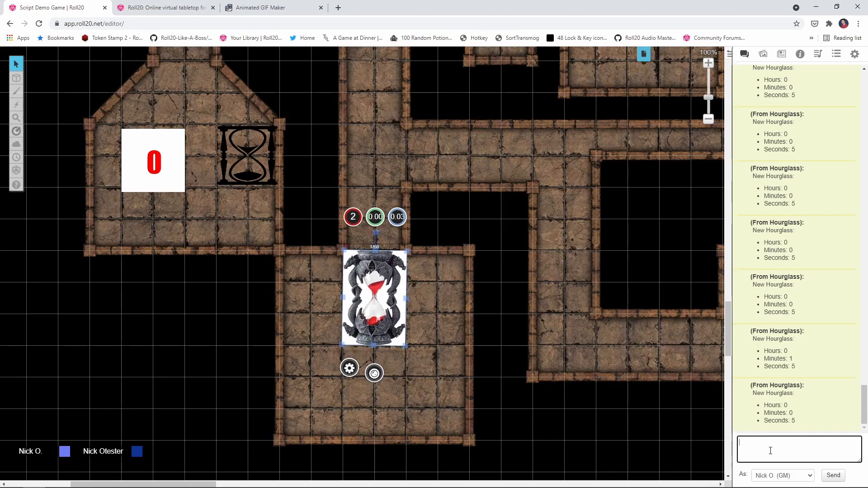
{"action": "type", "text": "!hg start 5"}
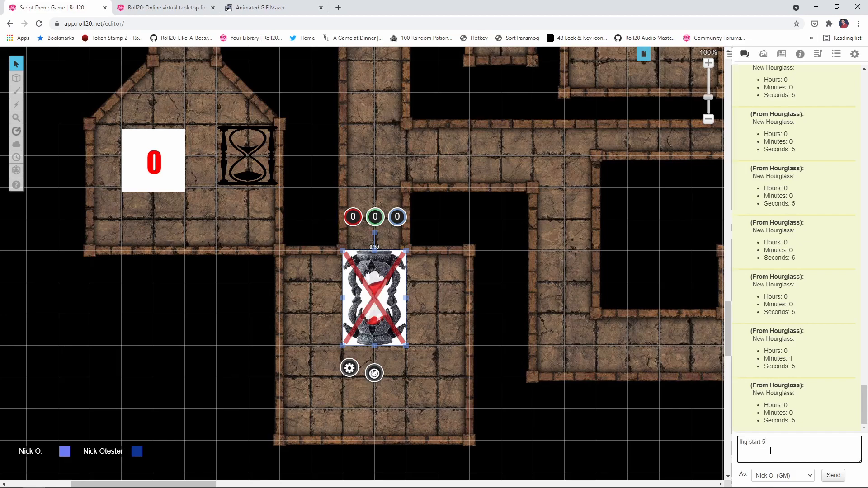
{"action": "type", "text": "1"}
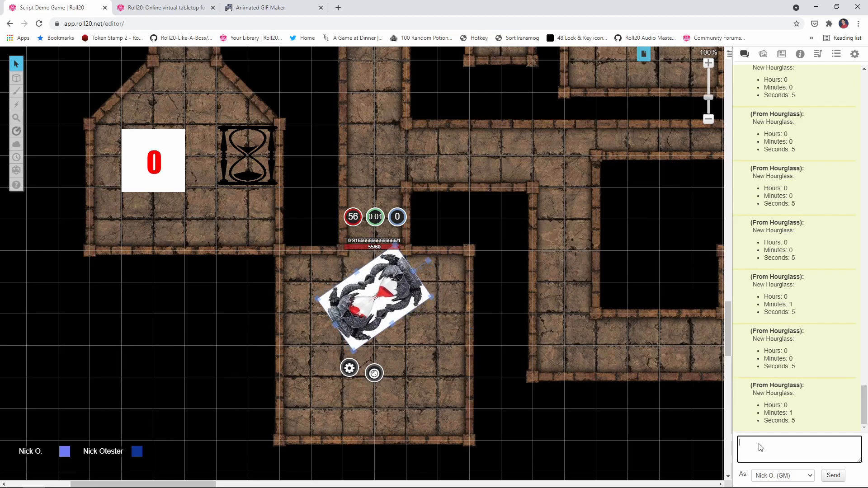
{"action": "type", "text": "!hg start 1 5"}
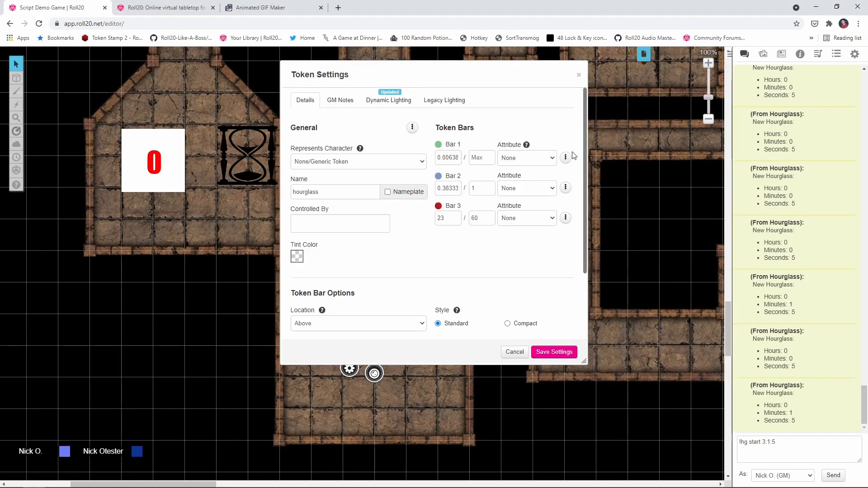
Check the hourglass token's bar values in Token Settings, then show the crossed-out token in the player view
{"action": "left_click", "coordinate": [565, 158]}
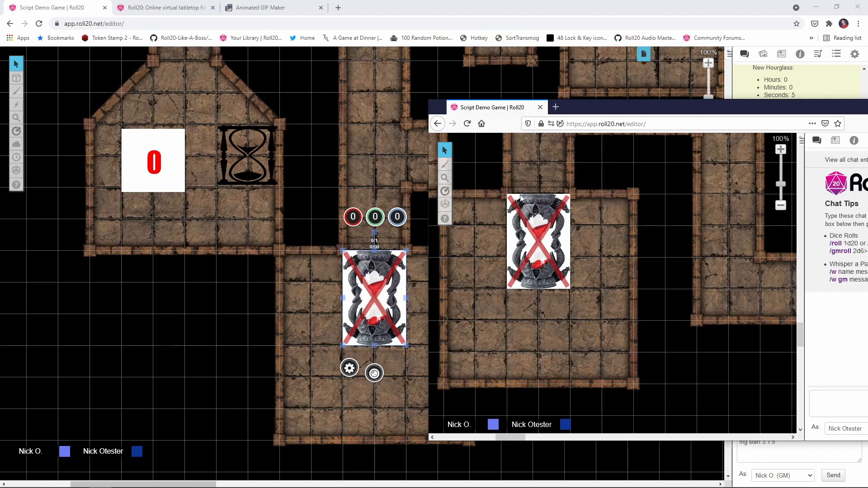
{"action": "mouse_move", "coordinate": [630, 85]}
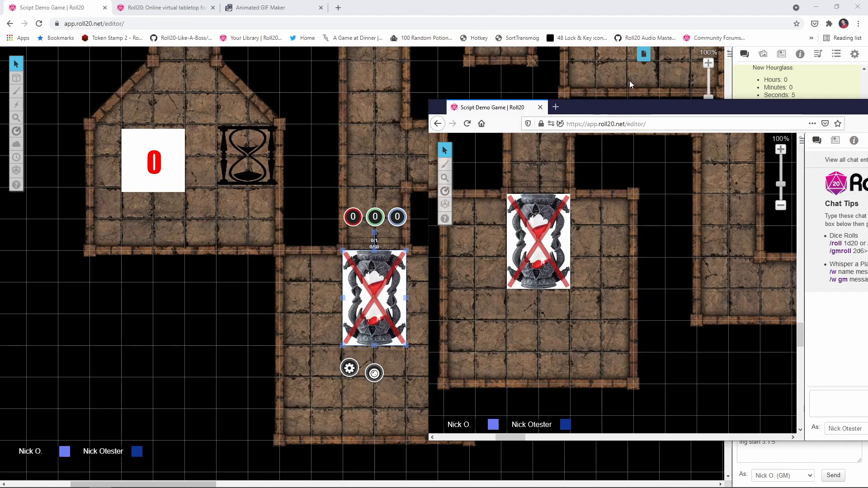